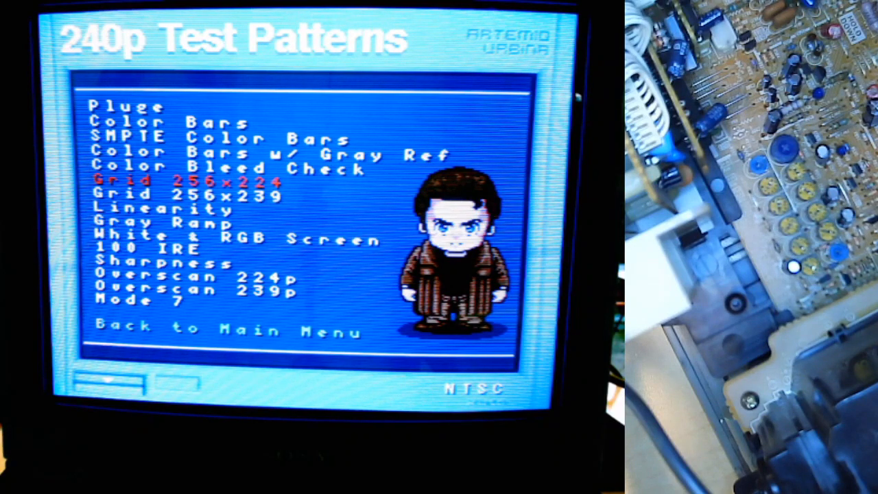
Exit the Test Patterns list back to the 240p Test Suite main menu
{"action": "key", "text": "Down"}
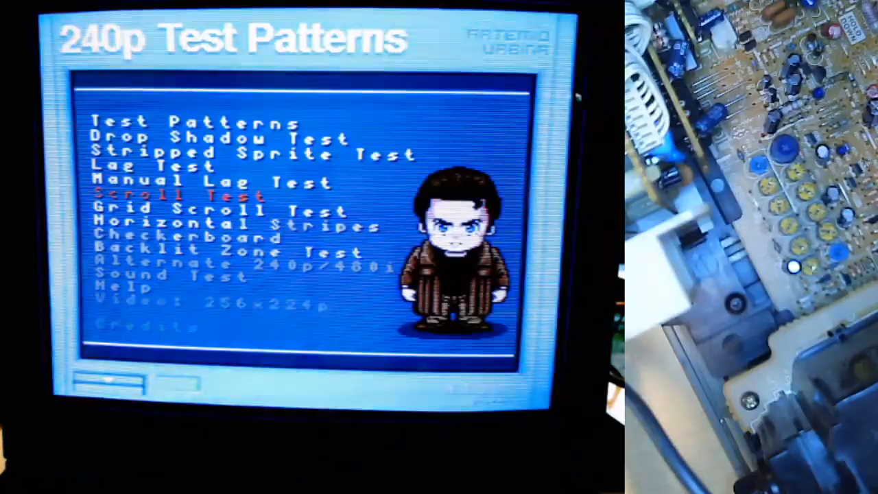
{"action": "key", "text": "down"}
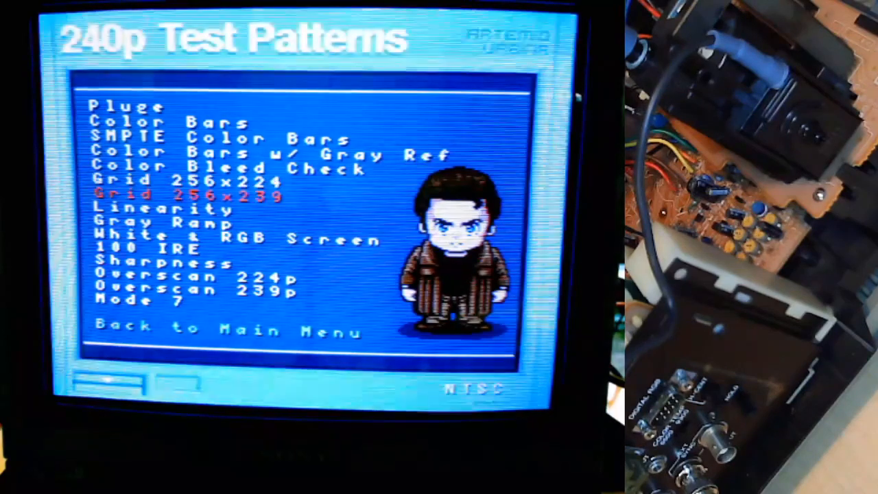
Navigate the Test Patterns list toward the Color Bleed Check entry and select it
{"action": "key", "text": "down"}
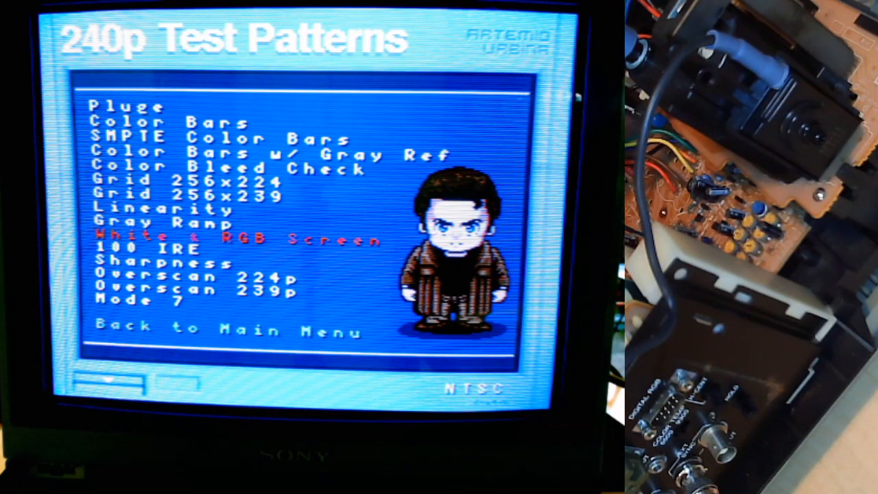
{"action": "key", "text": "Up"}
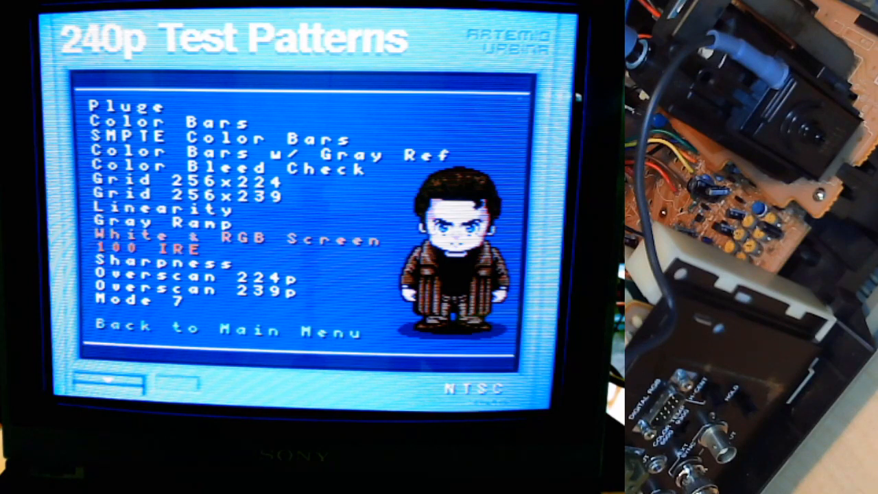
{"action": "key", "text": "up"}
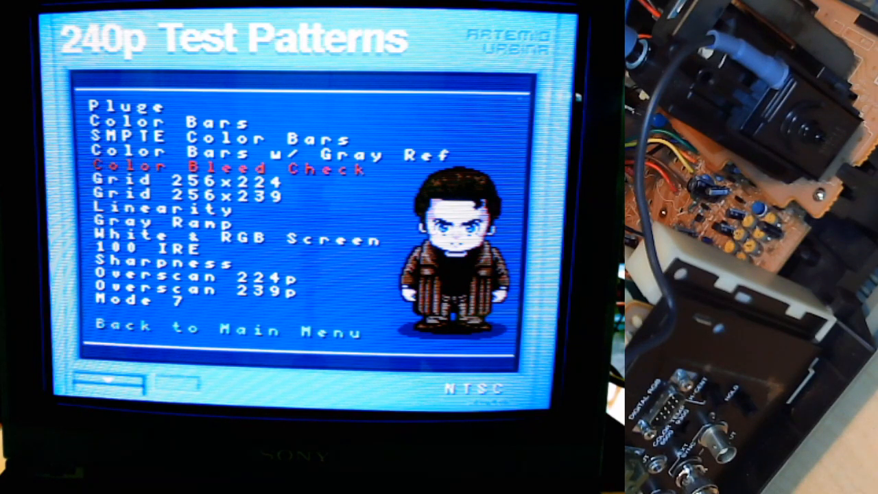
{"action": "key", "text": "down"}
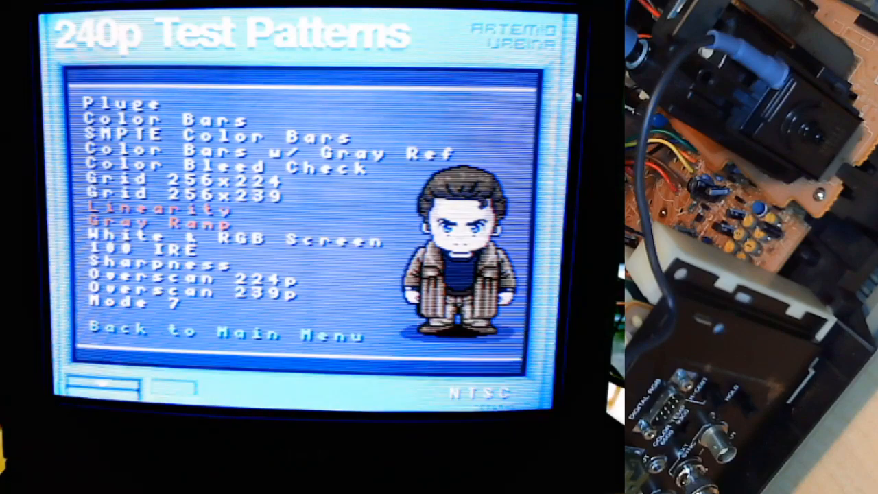
{"action": "key", "text": "up"}
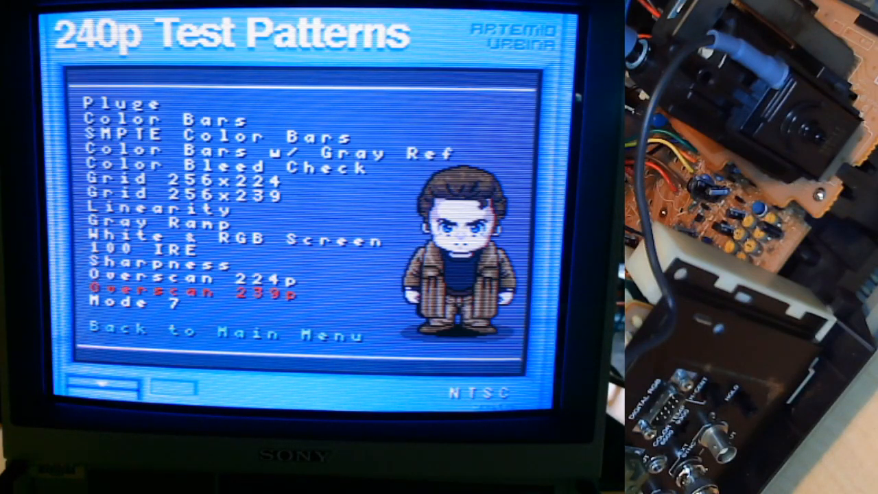
{"action": "key", "text": "up"}
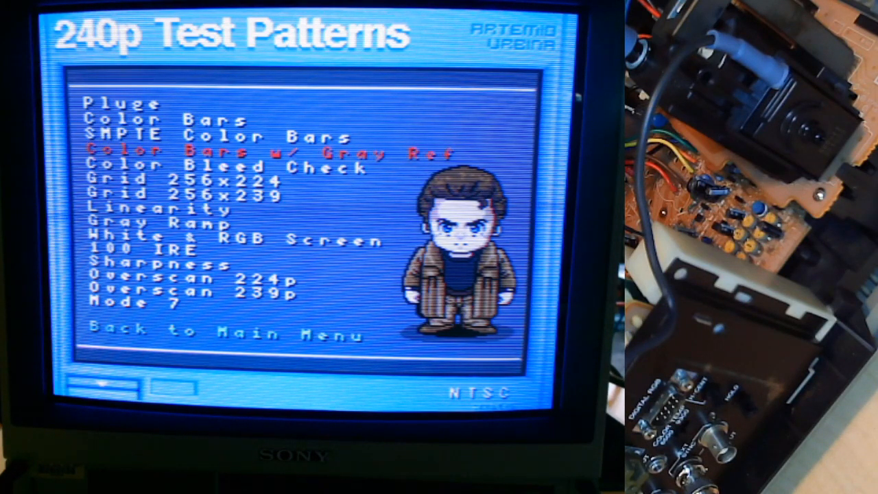
{"action": "key", "text": "down"}
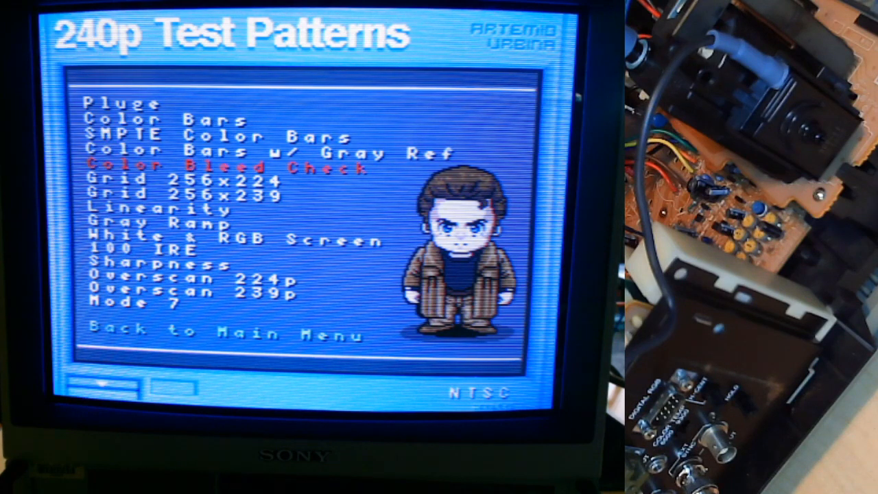